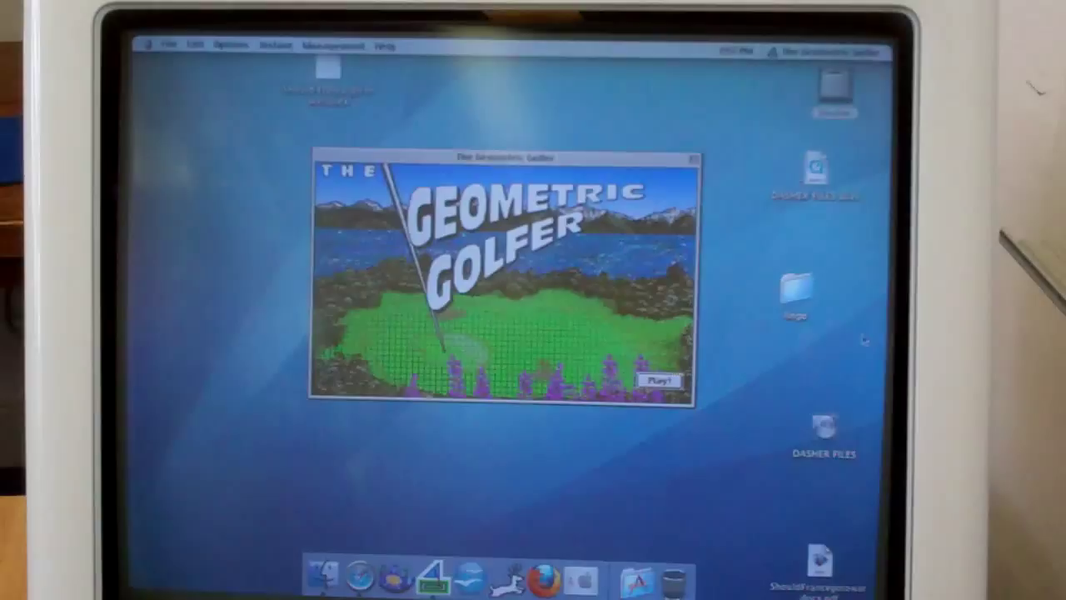
Start the game and pick Short Course (4 Holes) from the course list
{"action": "left_click", "coordinate": [661, 381]}
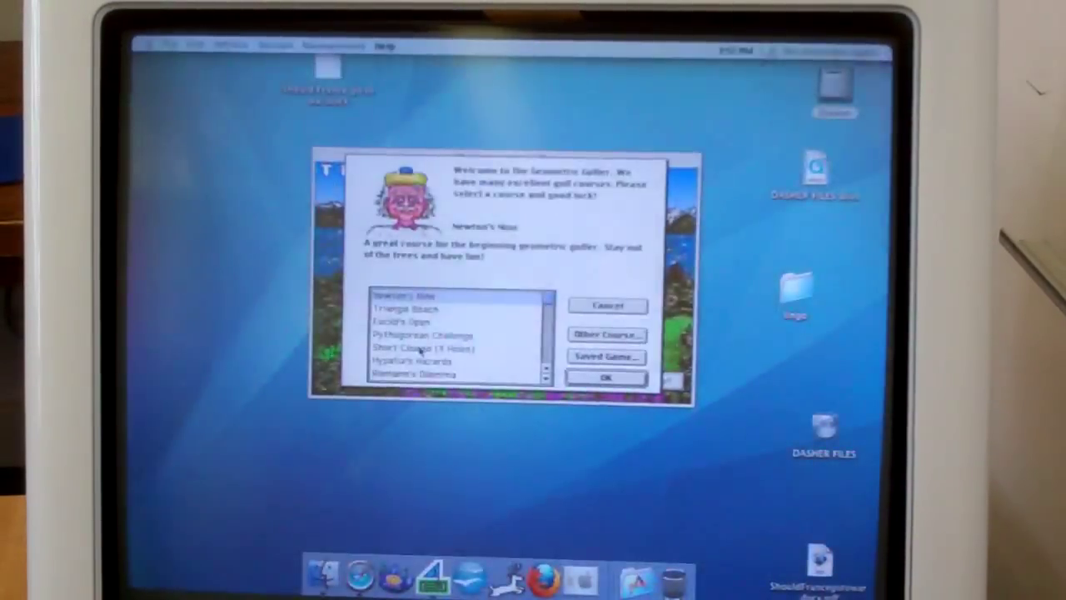
{"action": "left_click", "coordinate": [419, 350]}
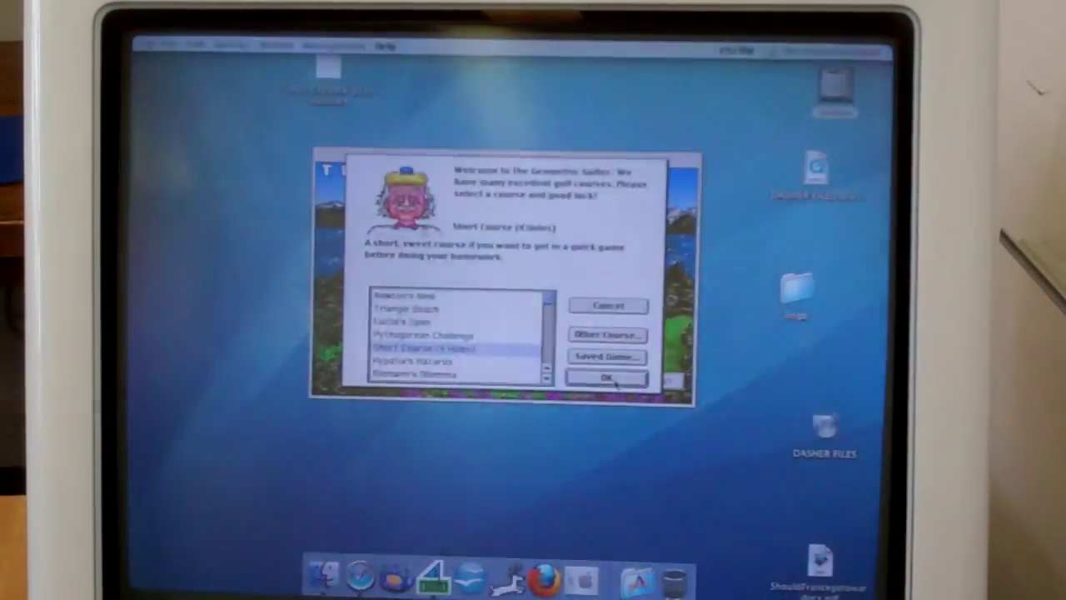
Confirm the Short Course and one player, then choose Albert as caddie
{"action": "left_click", "coordinate": [608, 378]}
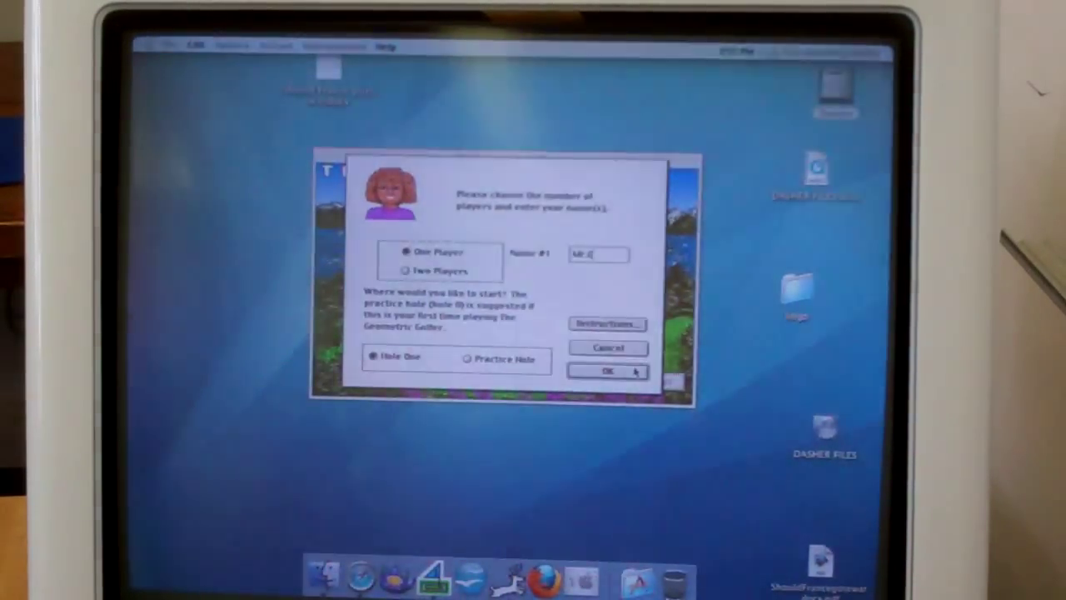
{"action": "left_click", "coordinate": [609, 369]}
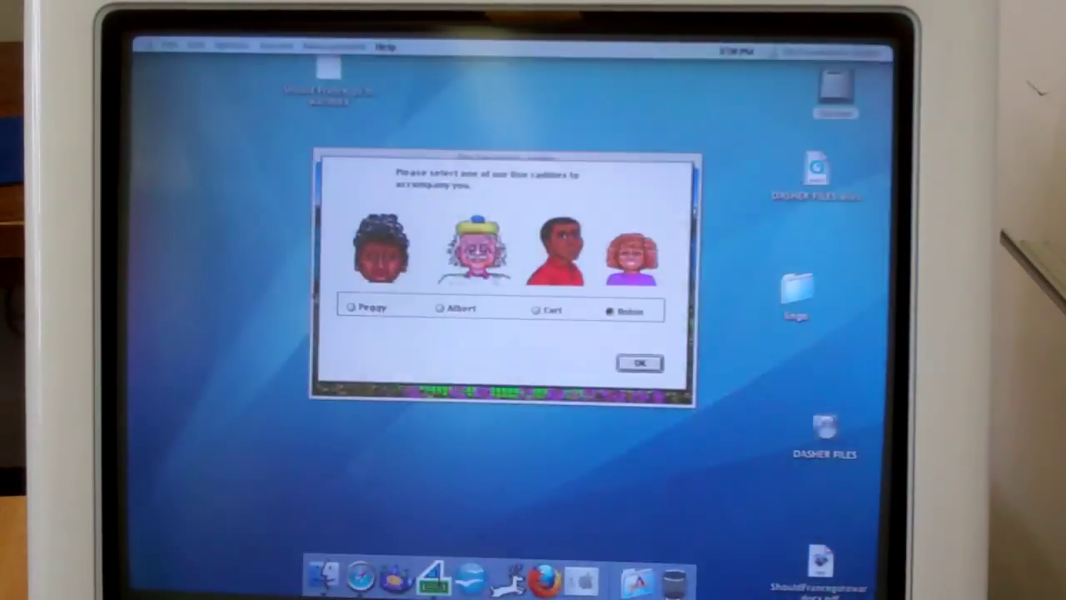
{"action": "left_click", "coordinate": [436, 309]}
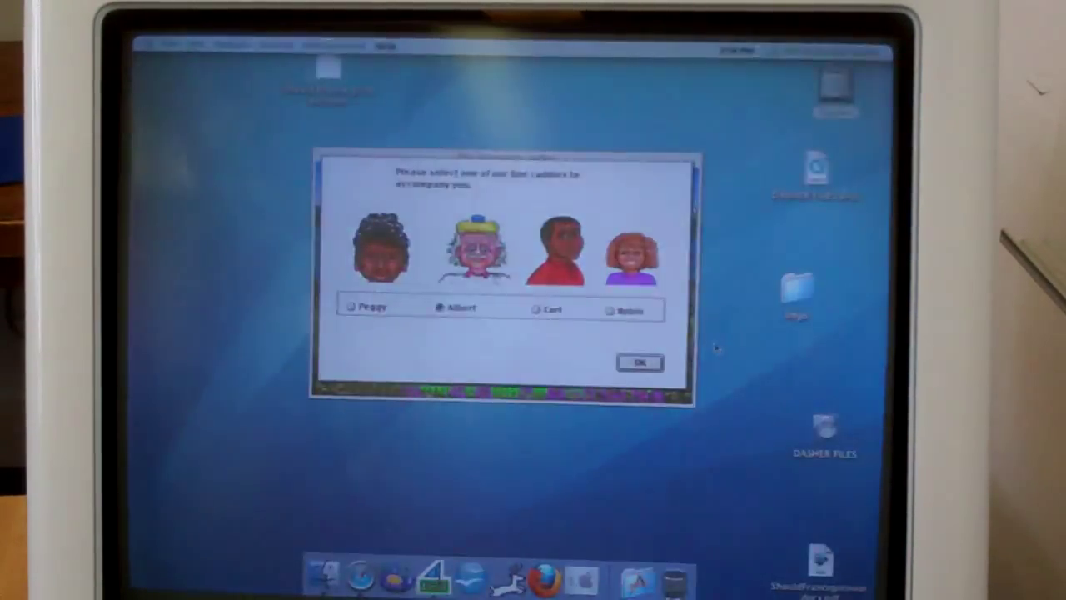
{"action": "left_click", "coordinate": [640, 363]}
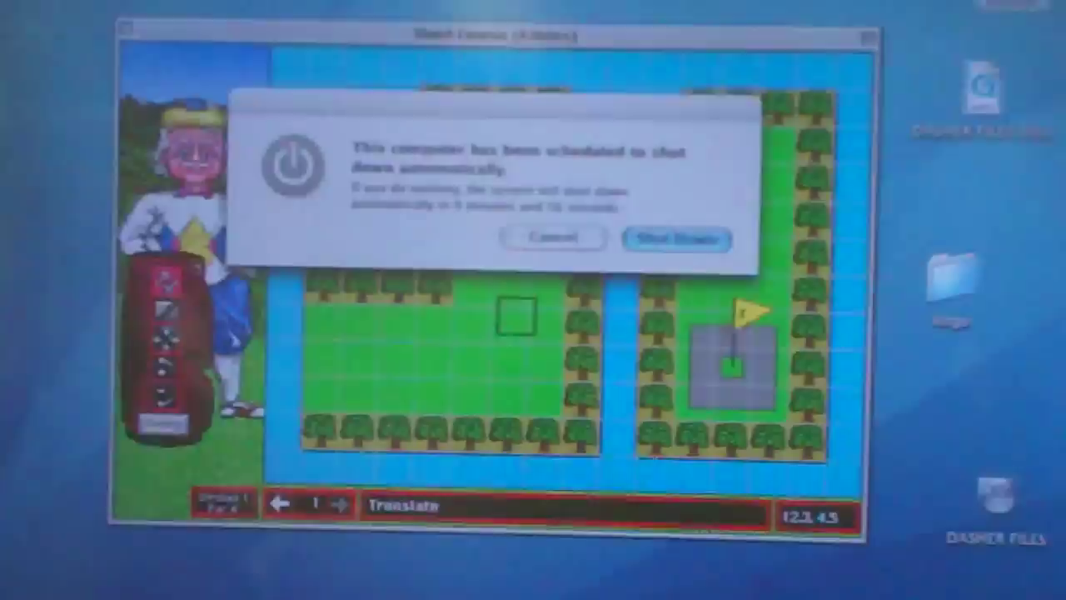
Cancel the system shutdown alert to keep the computer running
{"action": "left_click", "coordinate": [552, 239]}
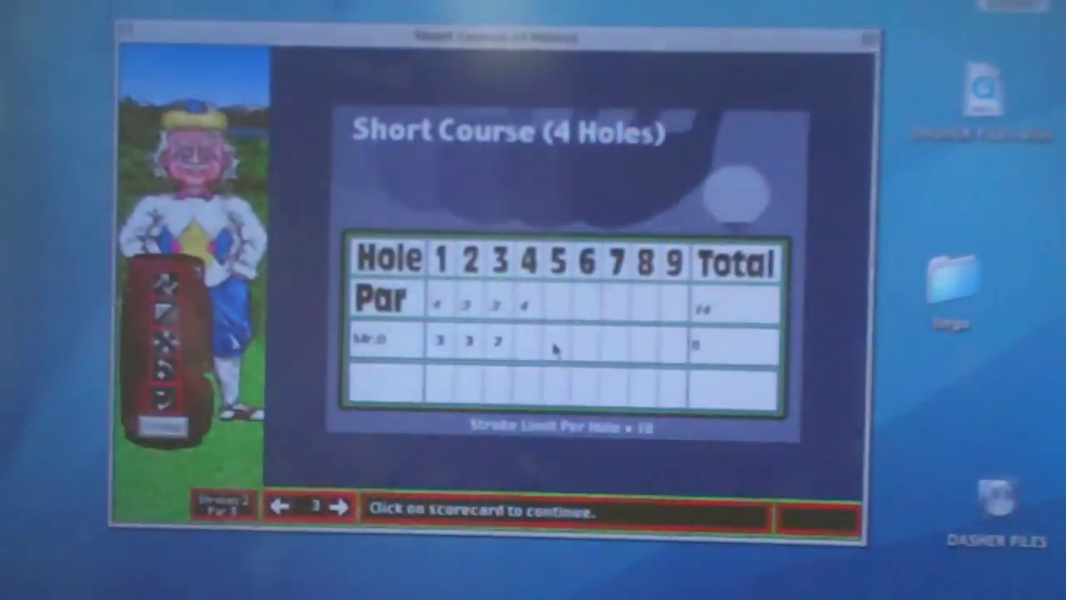
Continue past the scorecard showing holes 1–3 scored 3, 3 and 2
{"action": "left_click", "coordinate": [554, 345]}
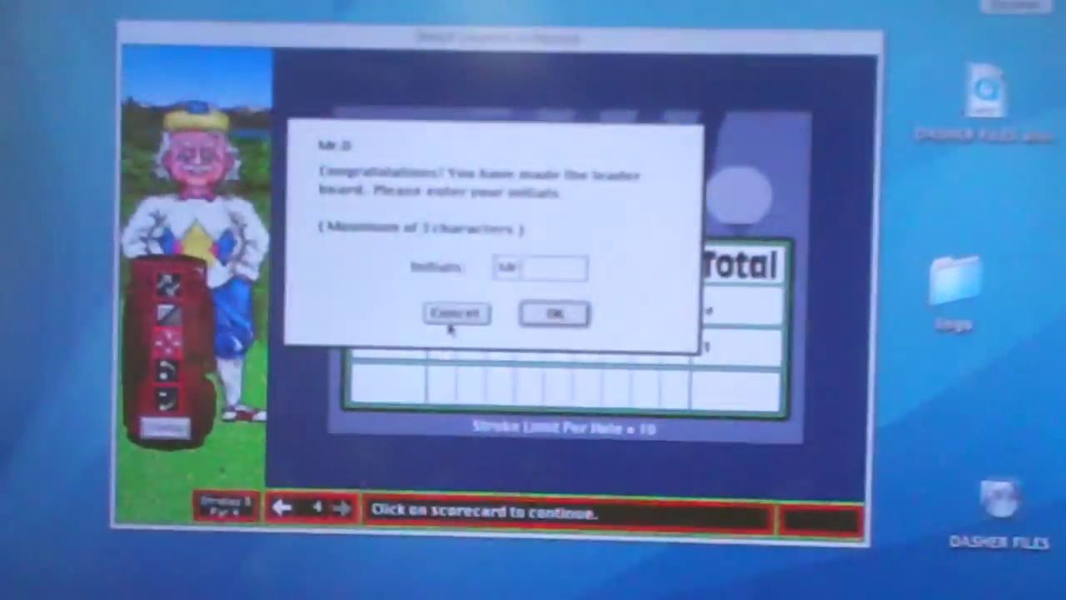
Confirm the entered initials to show the Short Course leader board
{"action": "left_click", "coordinate": [554, 314]}
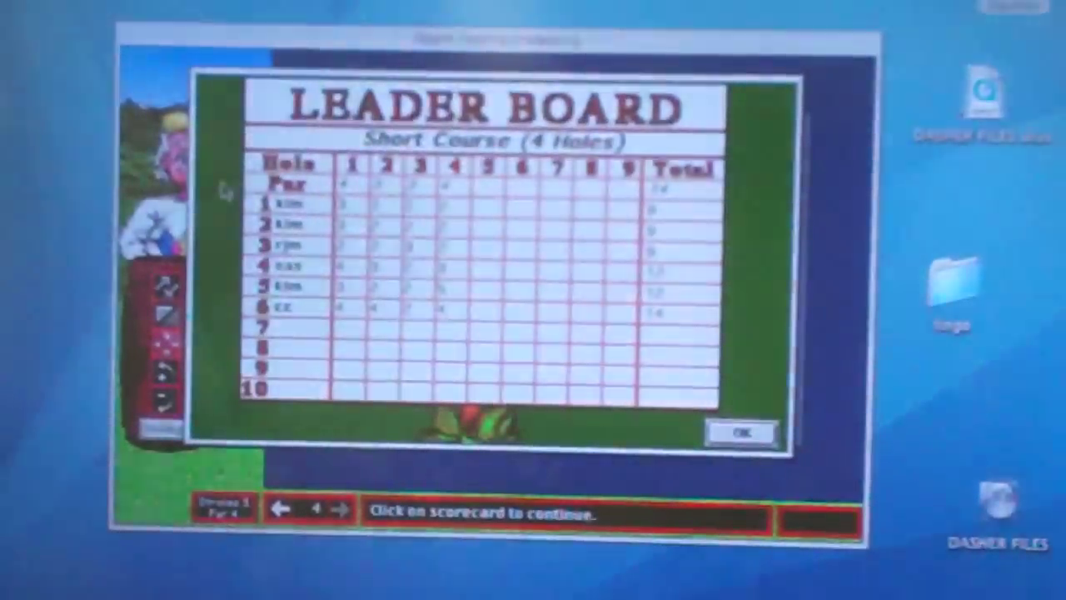